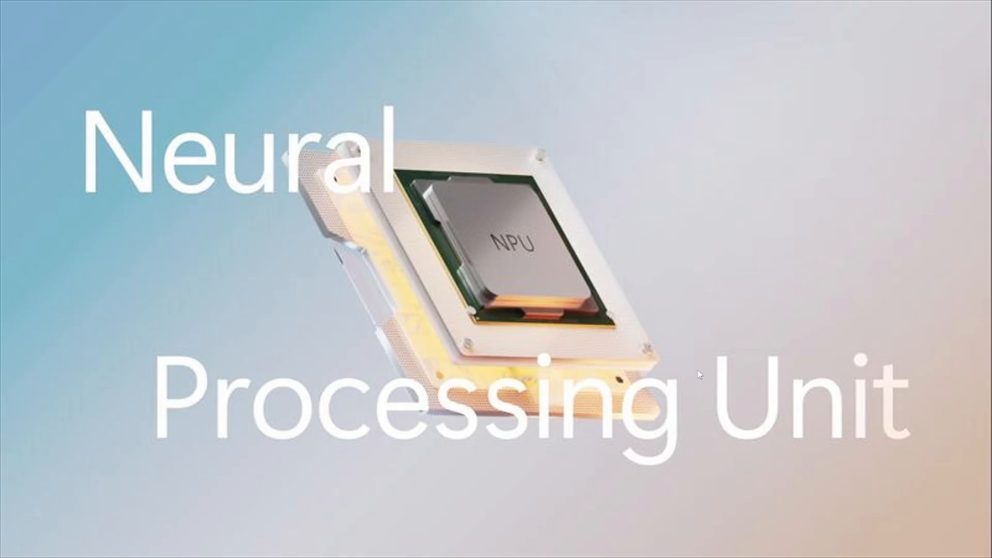
mouse_move(676, 260)
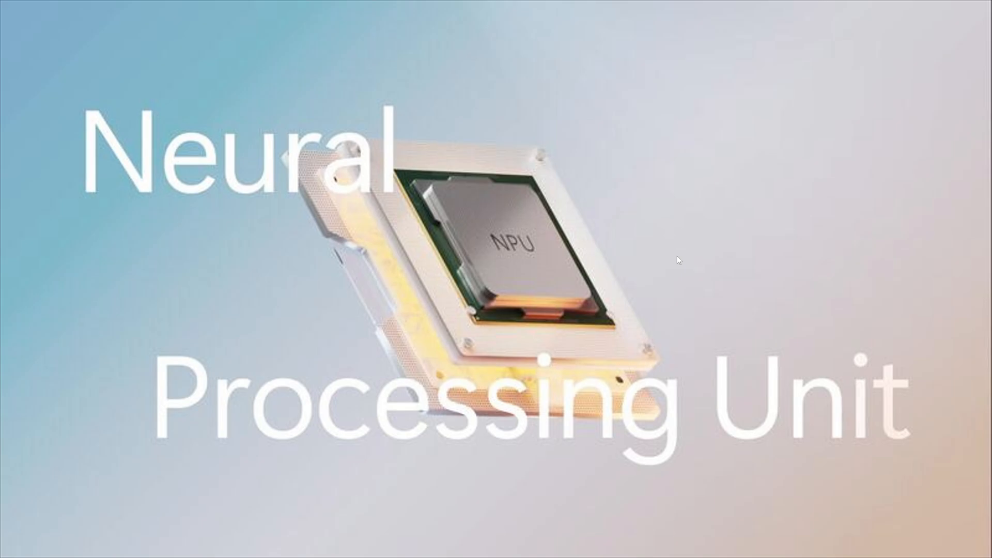
mouse_move(817, 47)
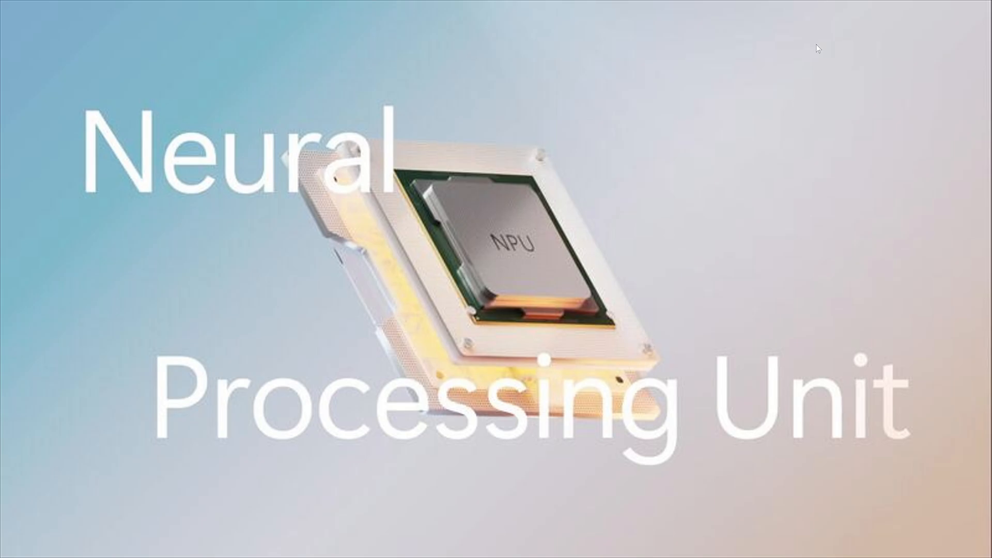